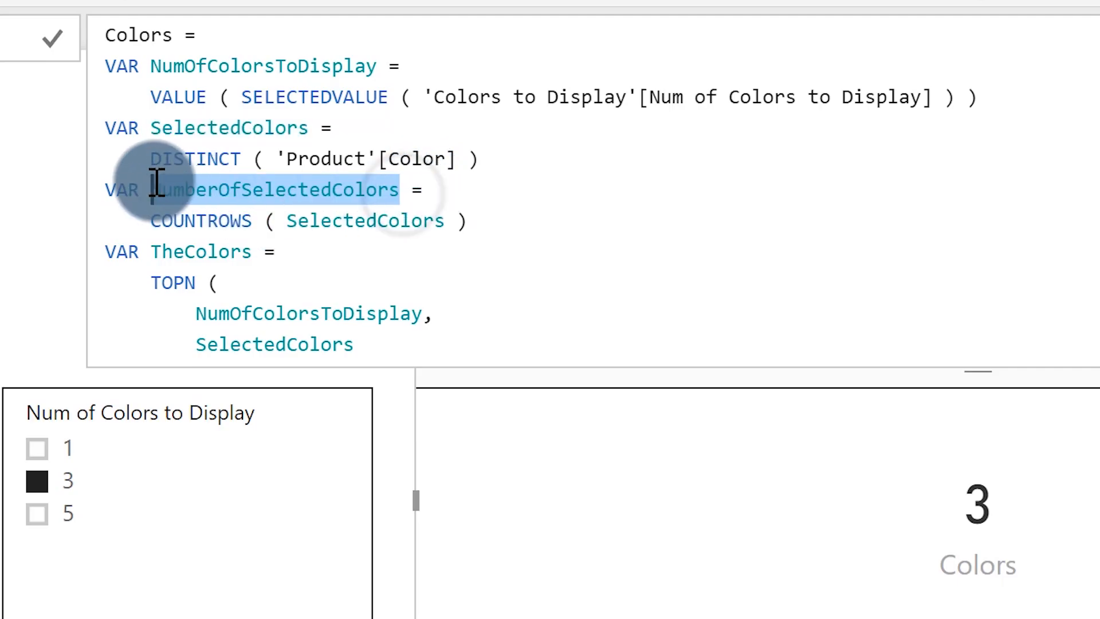
# Step: Make the Colors measure return NumberOfSelectedColors instead of NumOfColorsToDisplay
pyautogui.scroll(-3)
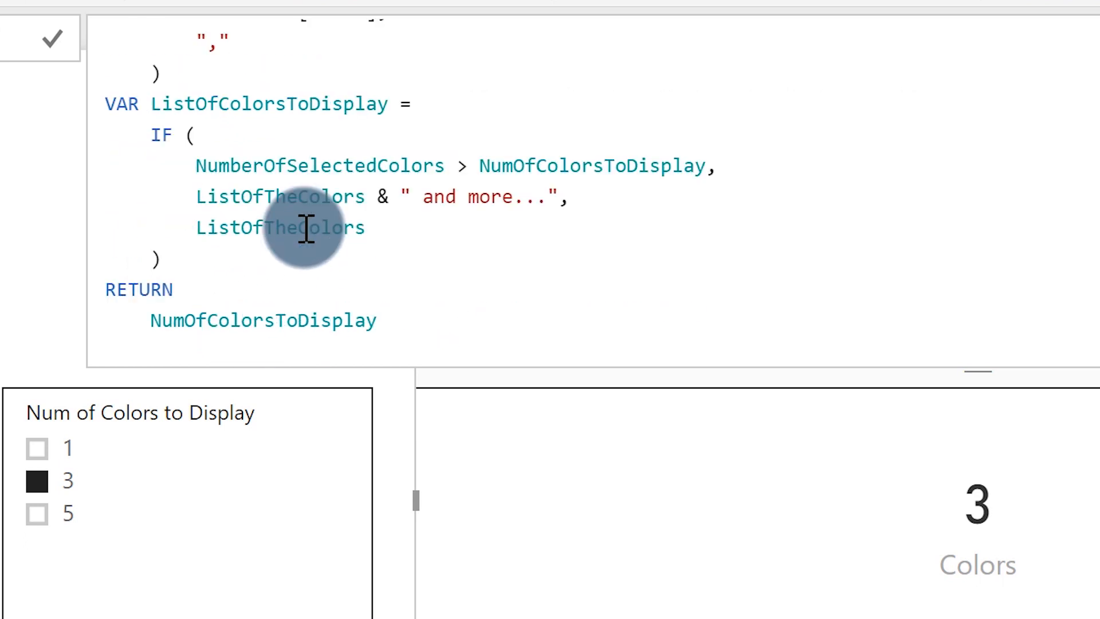
pyautogui.doubleClick(263, 321)
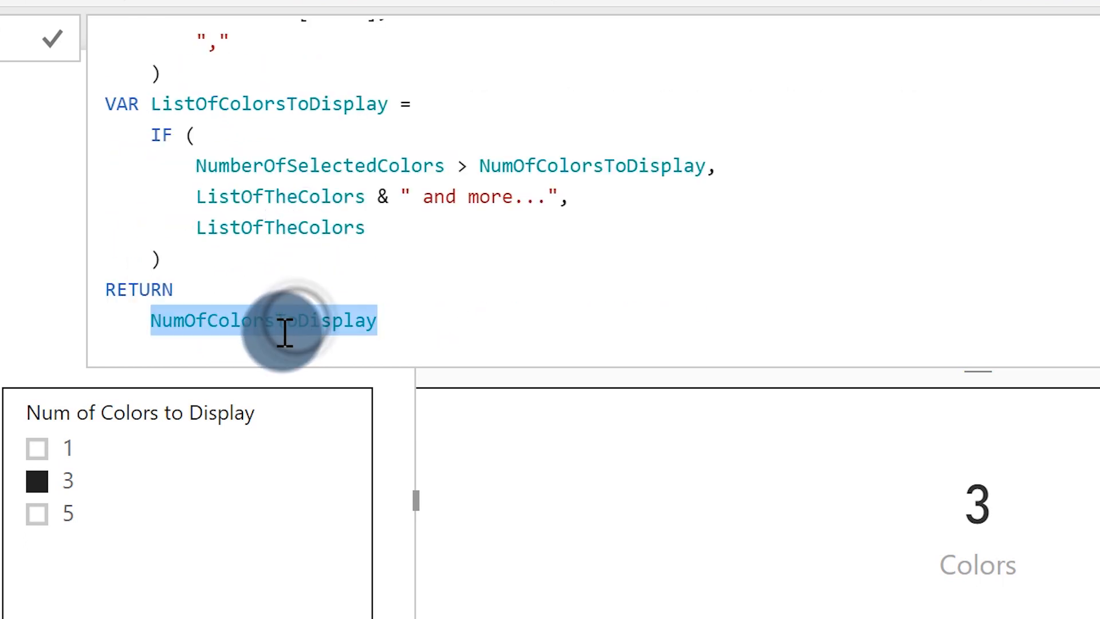
pyautogui.write('NumberOfSelectedColors')
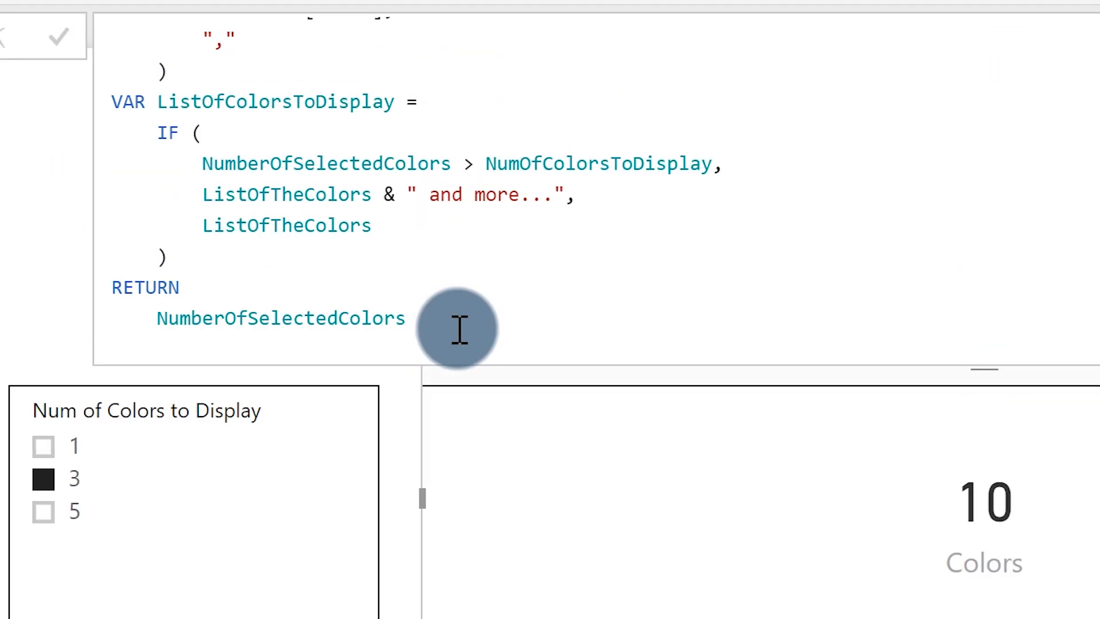
# Step: Filter the Color slicer to Grey and Multi
pyautogui.scroll(-3)
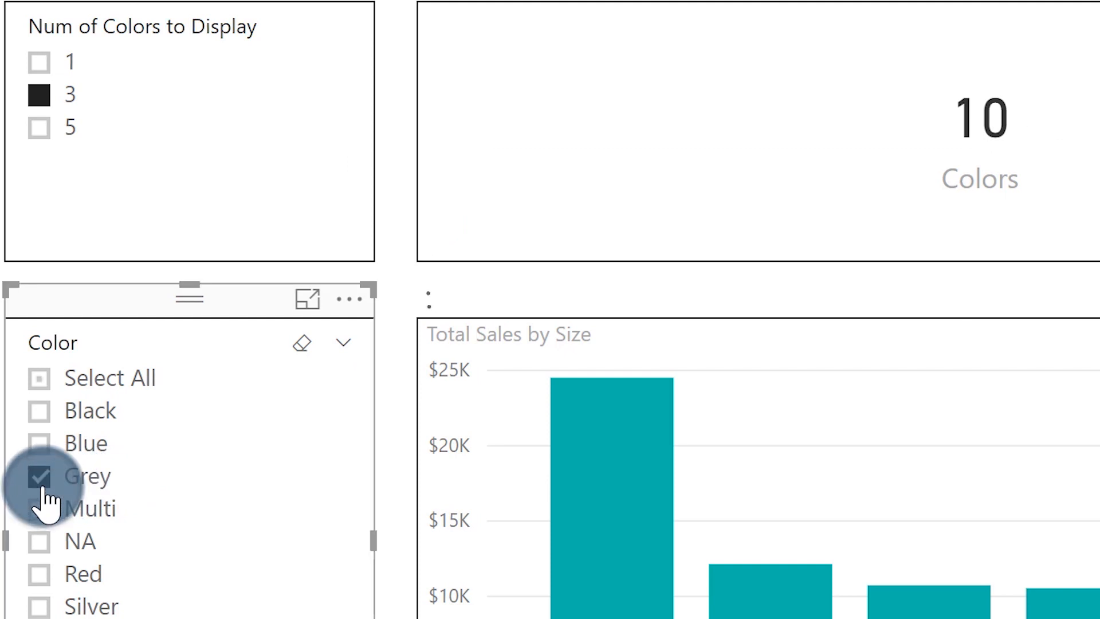
pyautogui.click(39, 508)
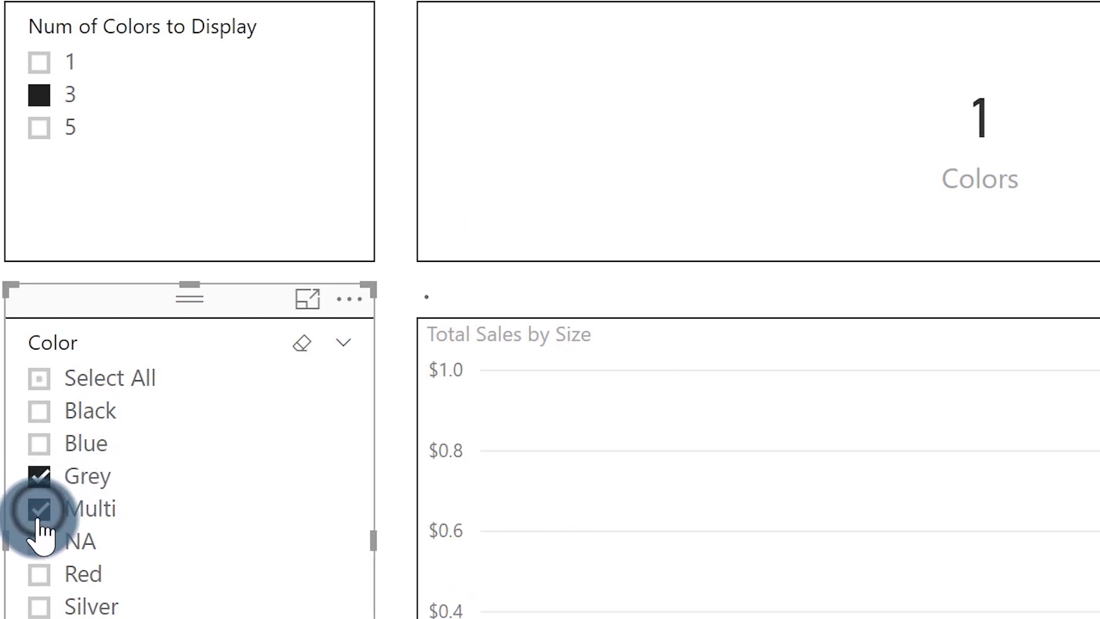
pyautogui.click(40, 509)
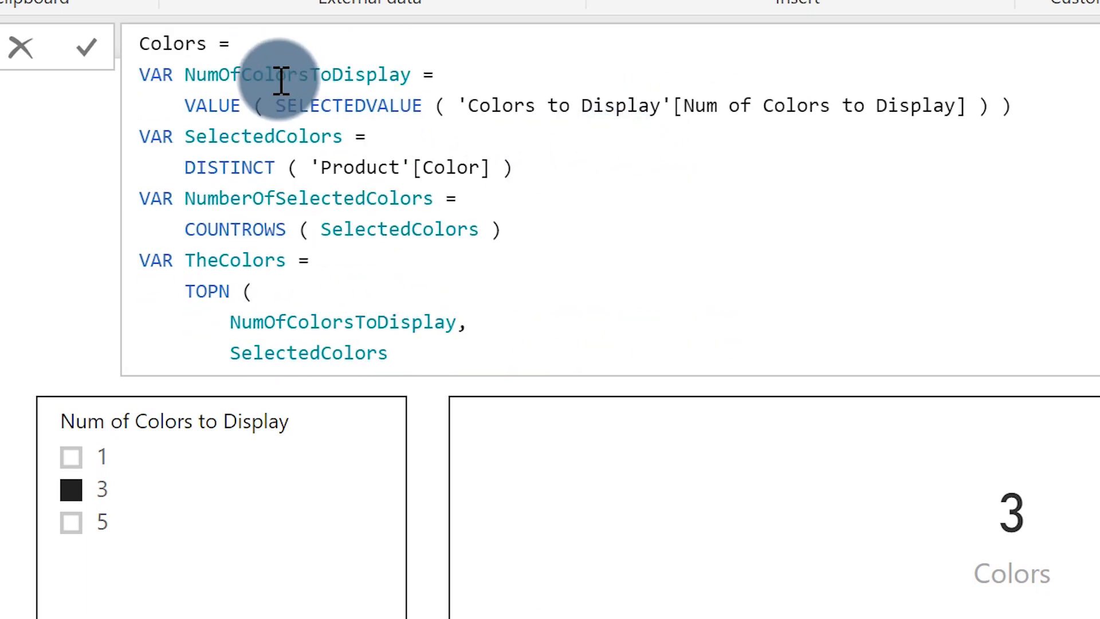
pyautogui.moveTo(274, 182)
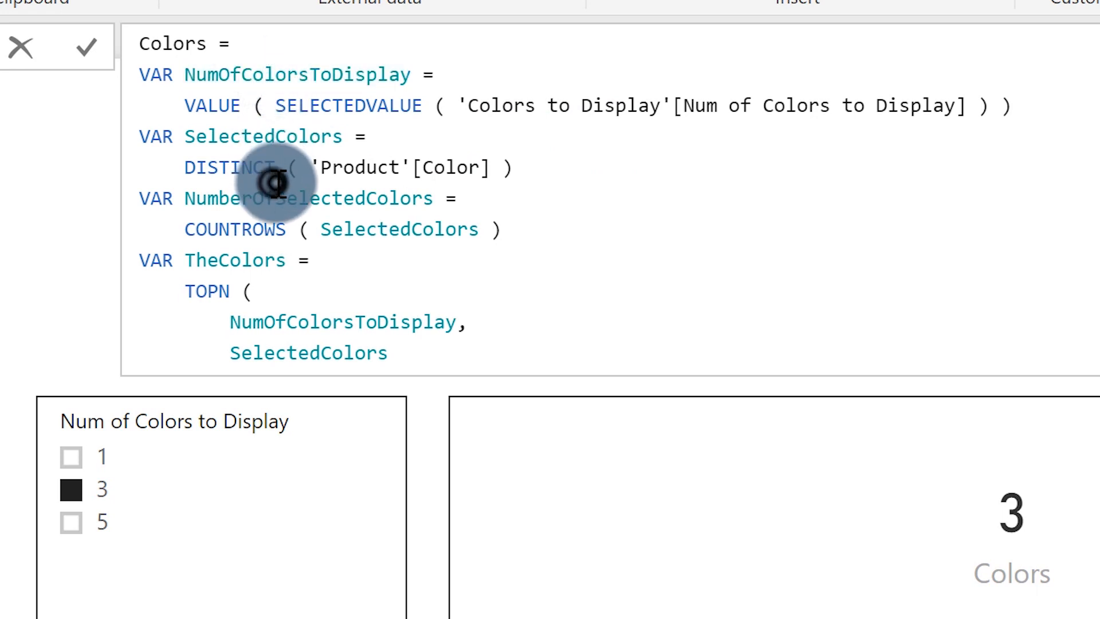
# Step: Change the Colors measure's RETURN to ListOfTheColors so the card shows NA,Silver,Red
pyautogui.scroll(-3)
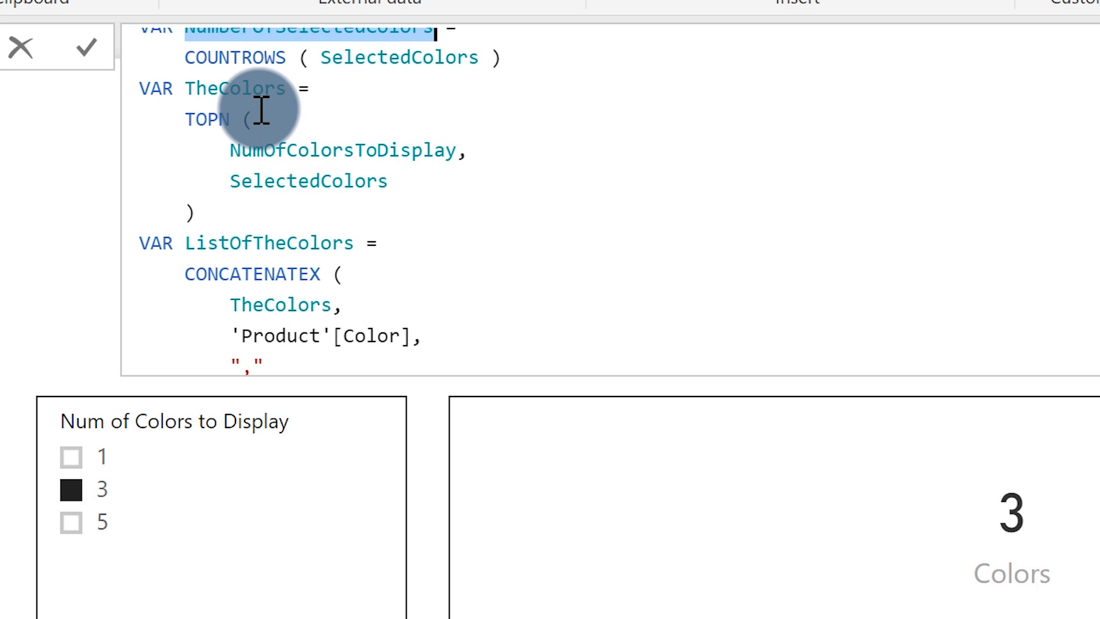
pyautogui.moveTo(252, 109)
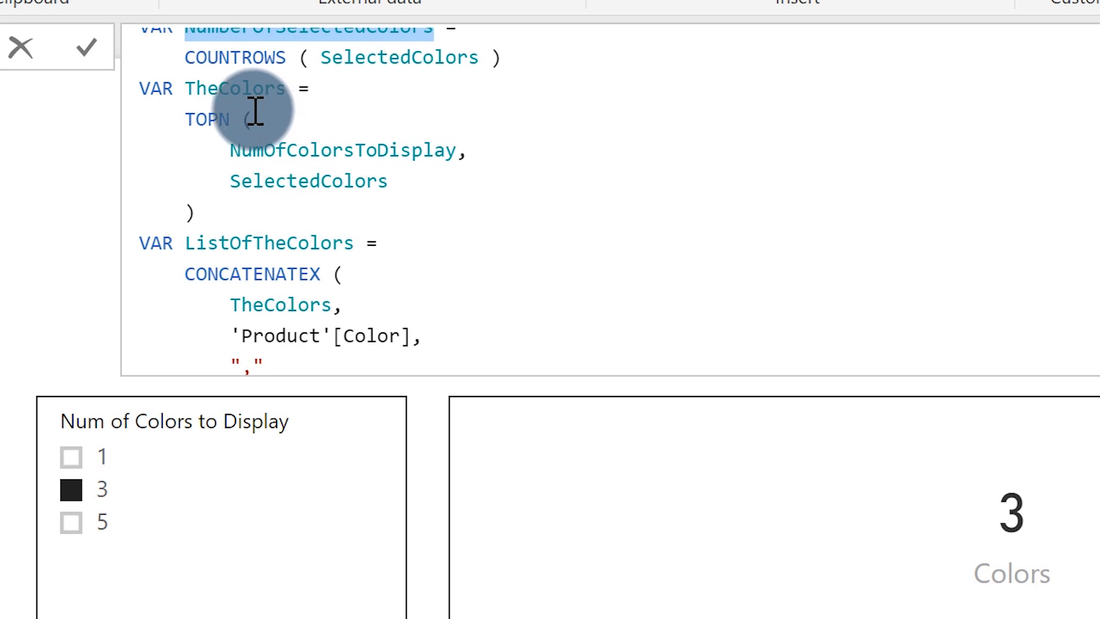
pyautogui.scroll(-3)
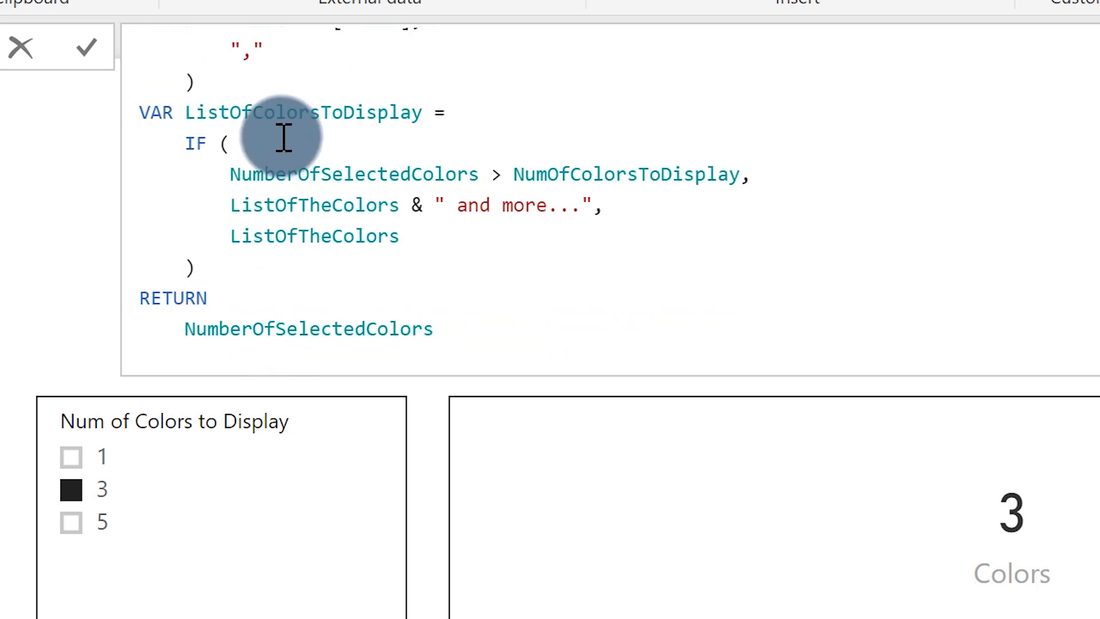
pyautogui.scroll(3)
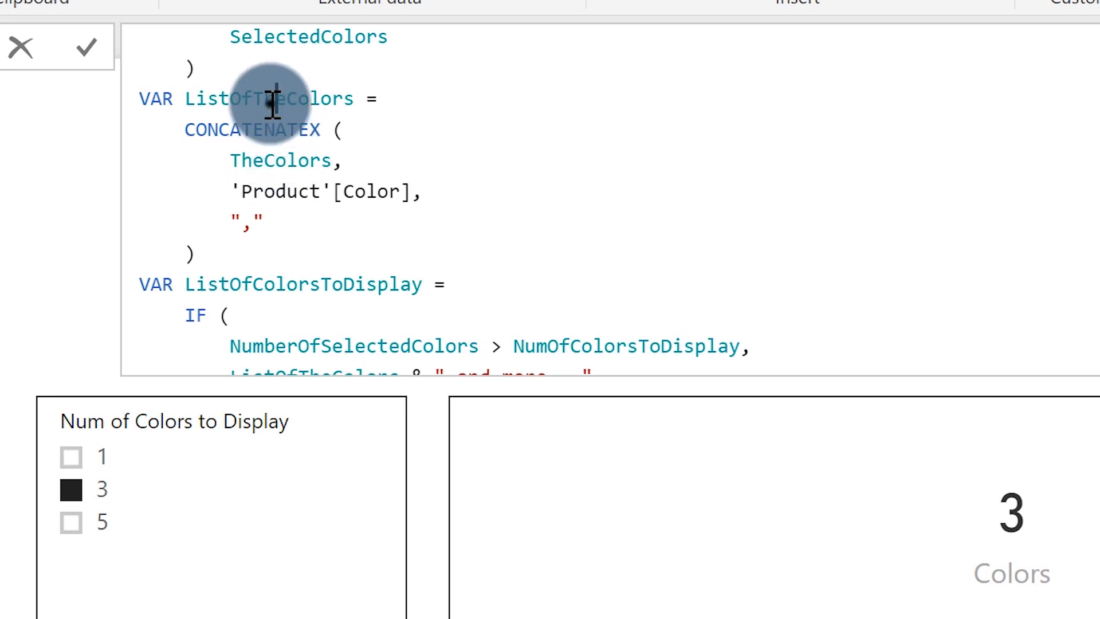
pyautogui.doubleClick(269, 98)
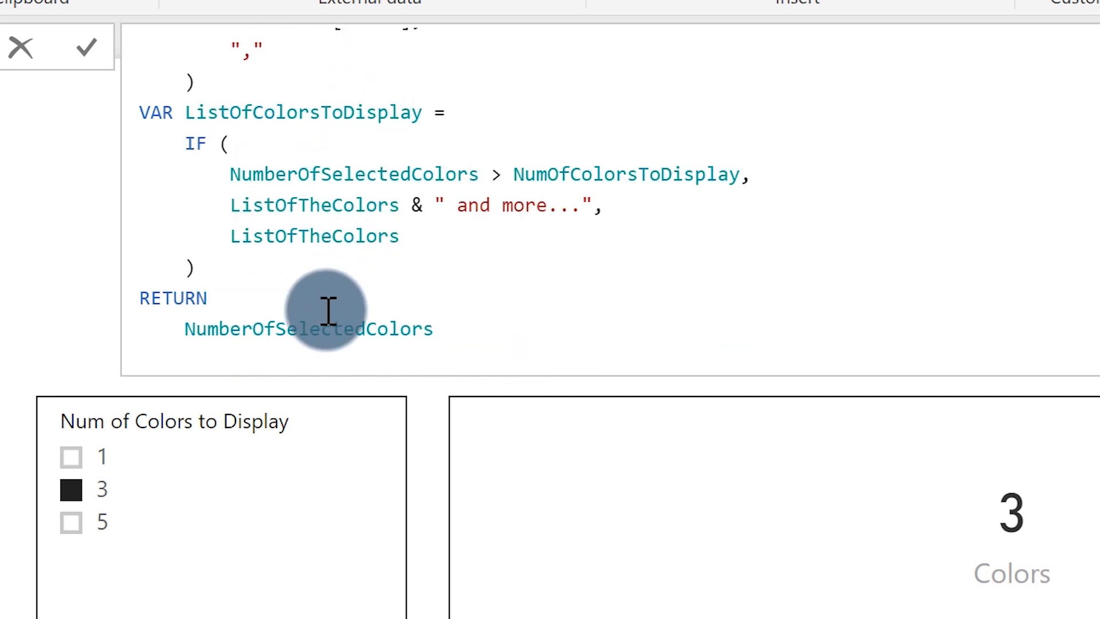
pyautogui.doubleClick(308, 328)
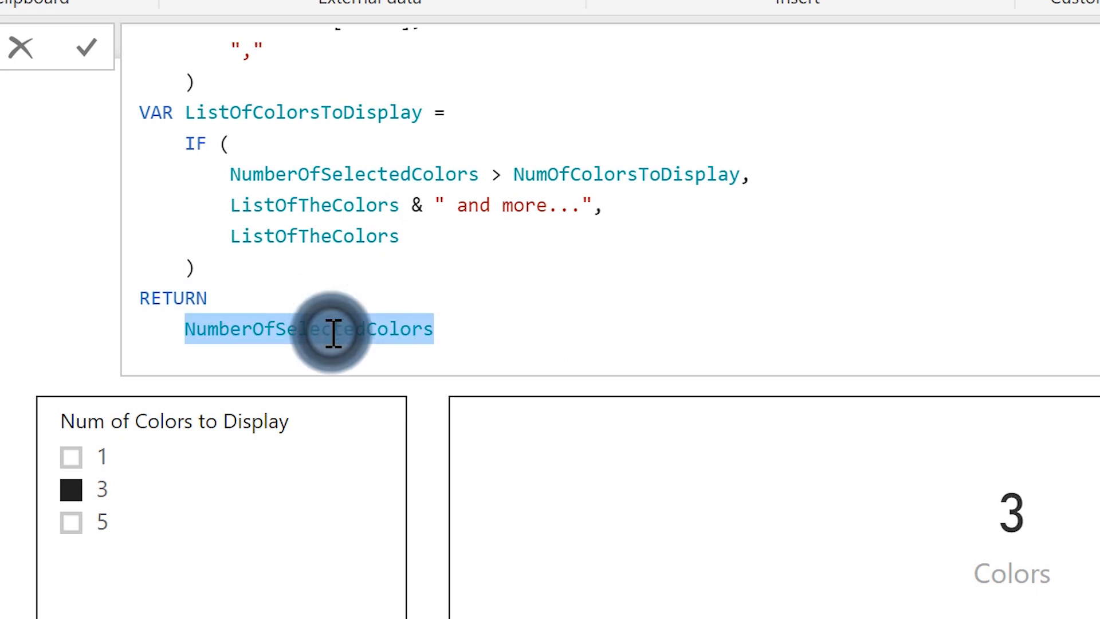
pyautogui.write('ListOfTheColors')
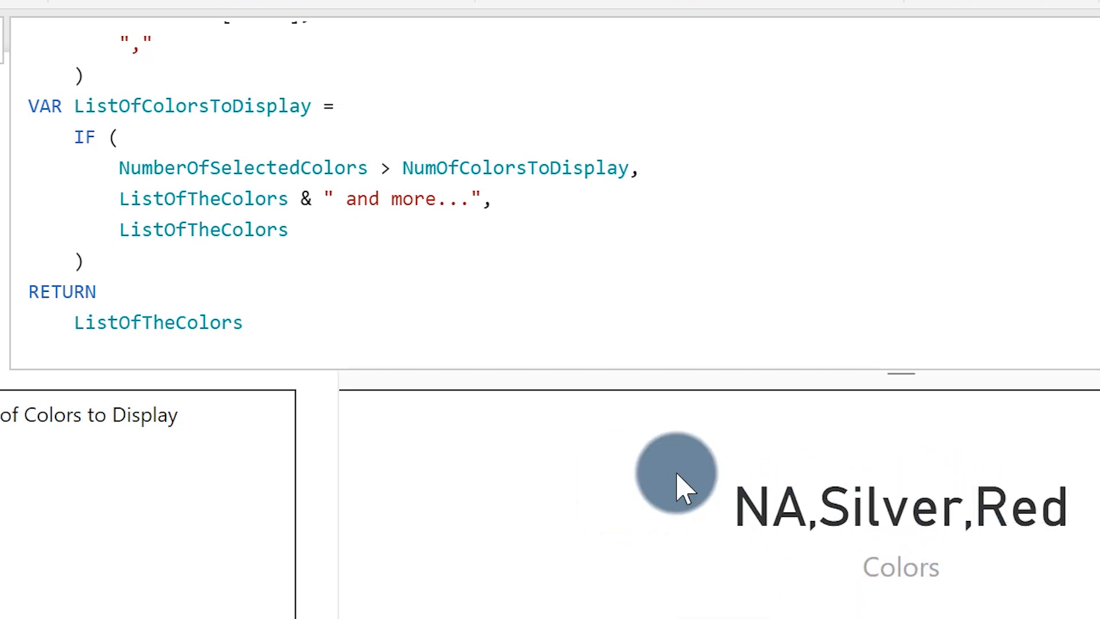
pyautogui.moveTo(970, 500)
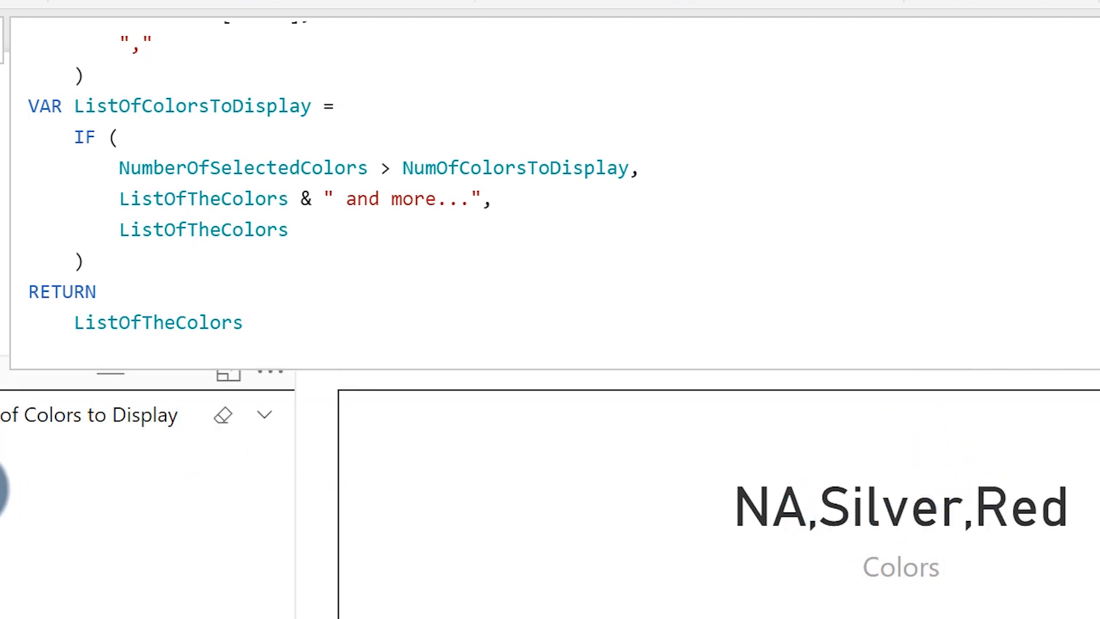
pyautogui.moveTo(62, 280)
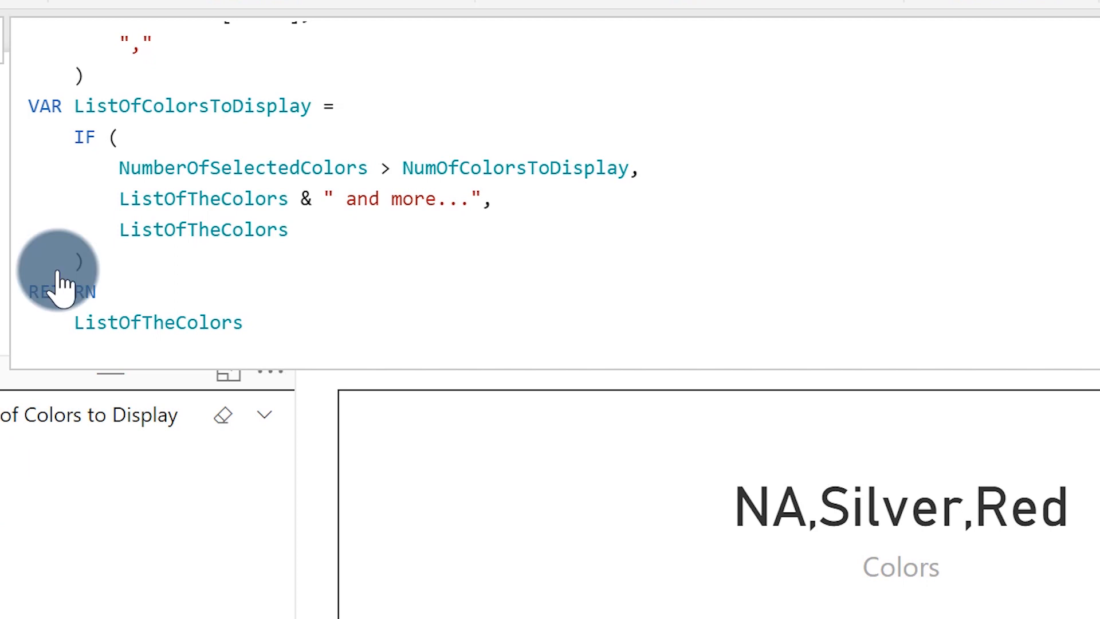
pyautogui.moveTo(73, 269)
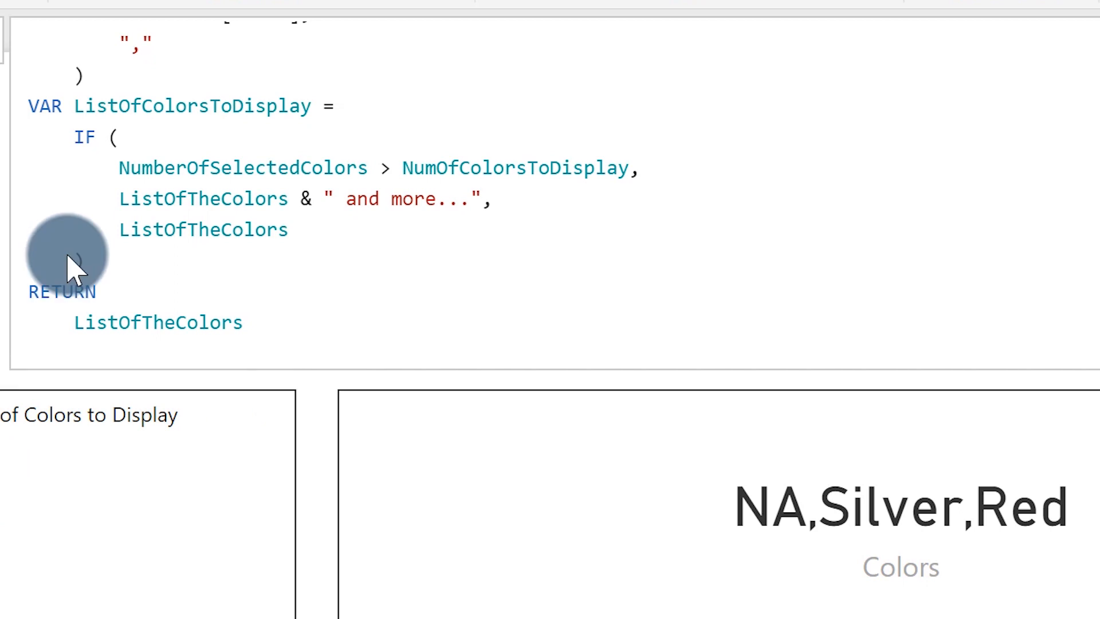
pyautogui.moveTo(193, 115)
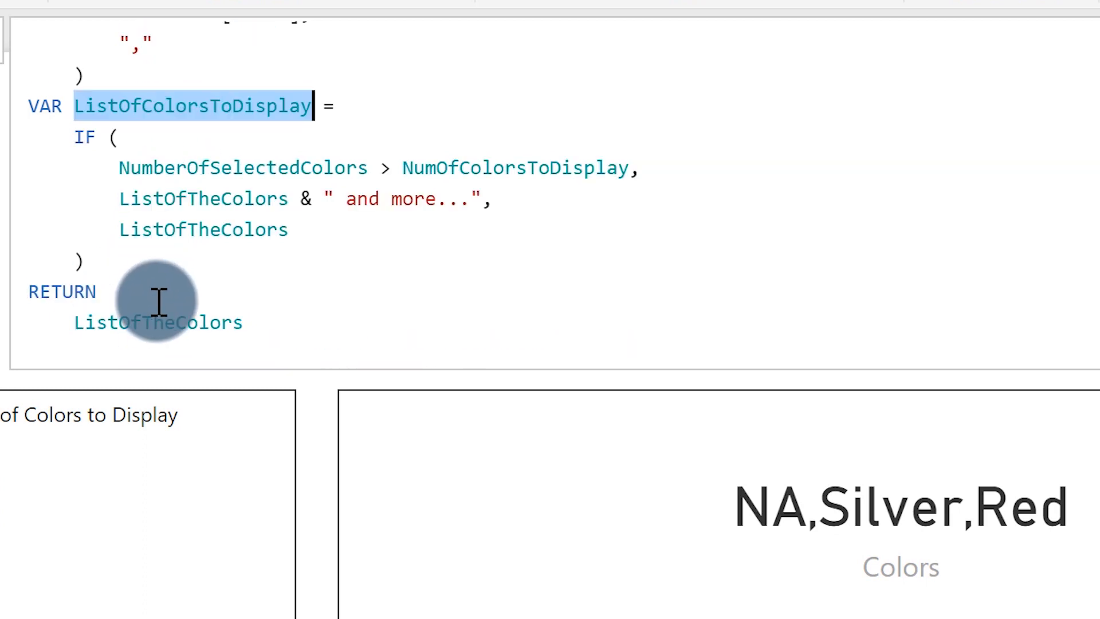
pyautogui.moveTo(181, 282)
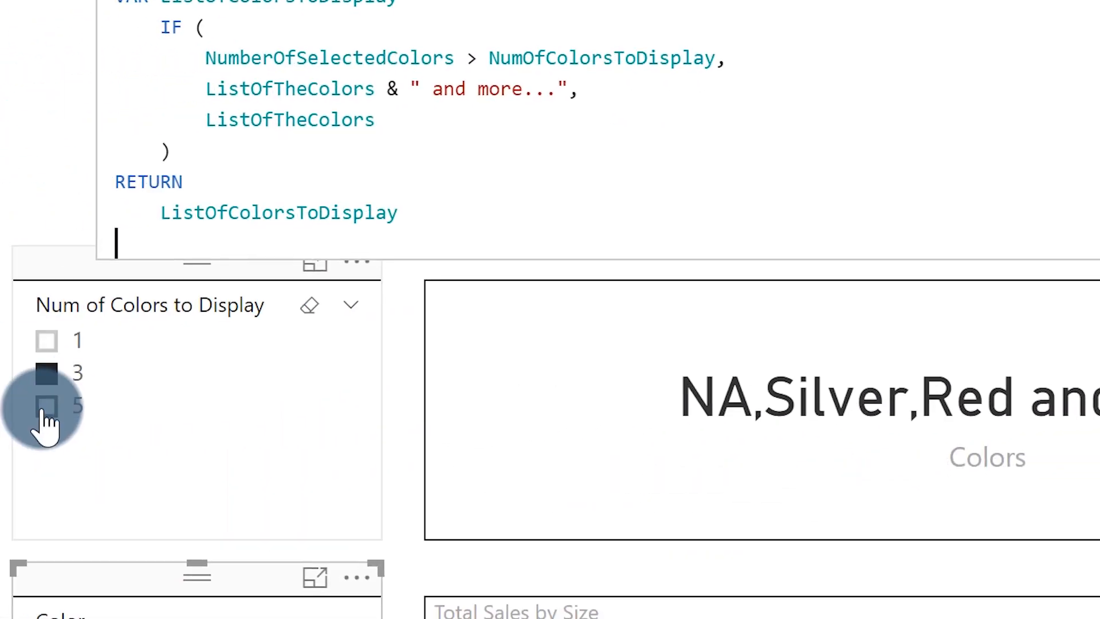
# Step: Select 5 in the Num of Colors to Display slicer
pyautogui.click(47, 406)
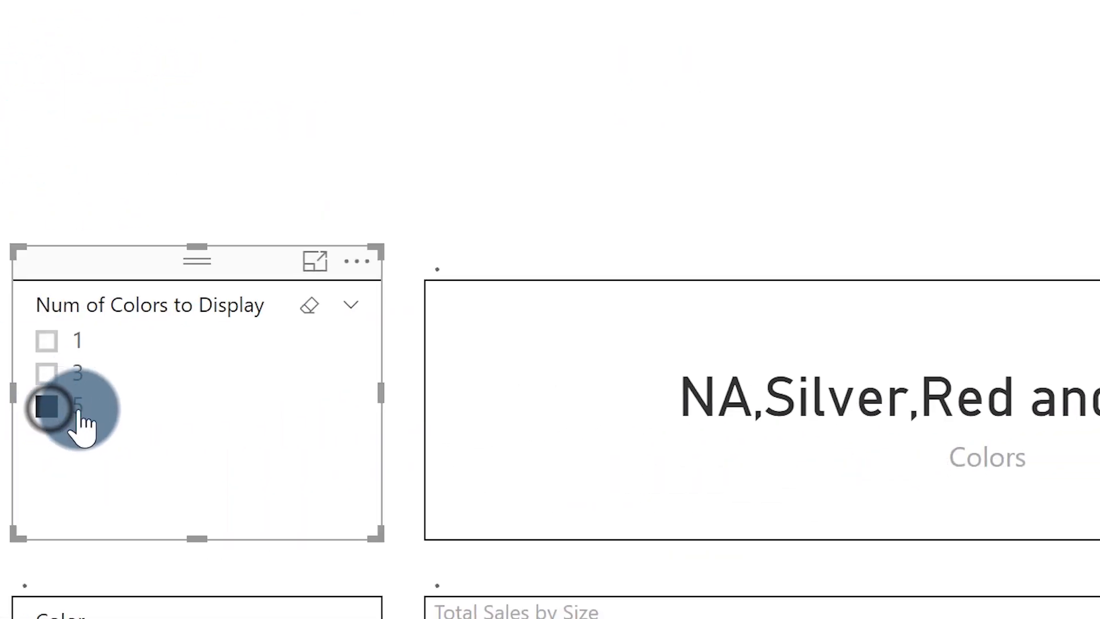